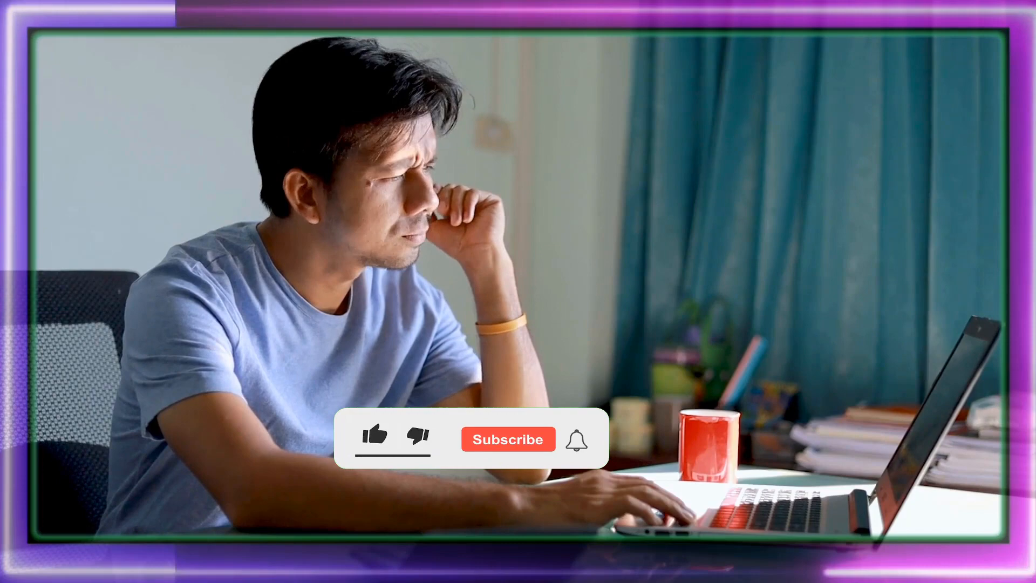
click(376, 437)
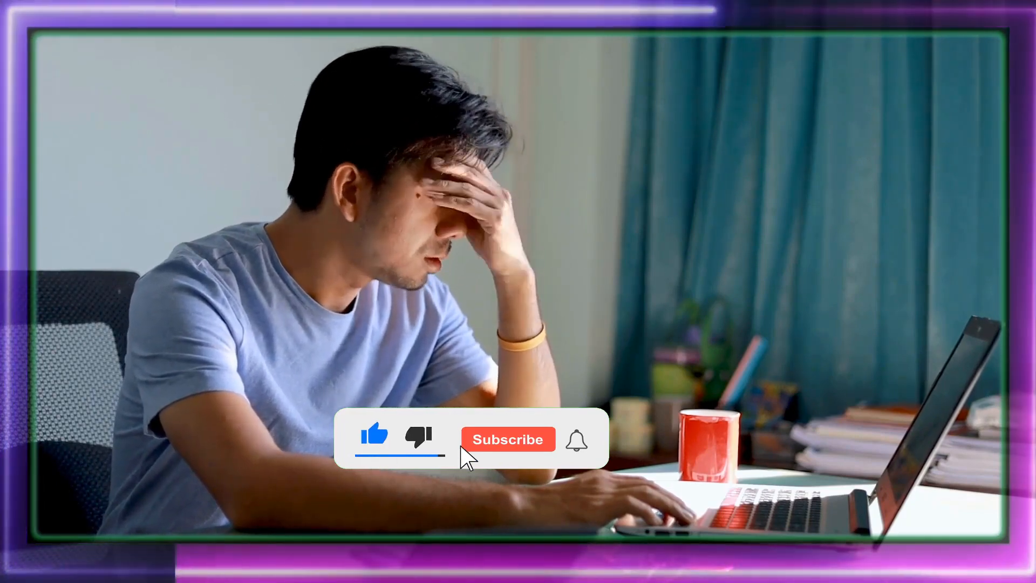